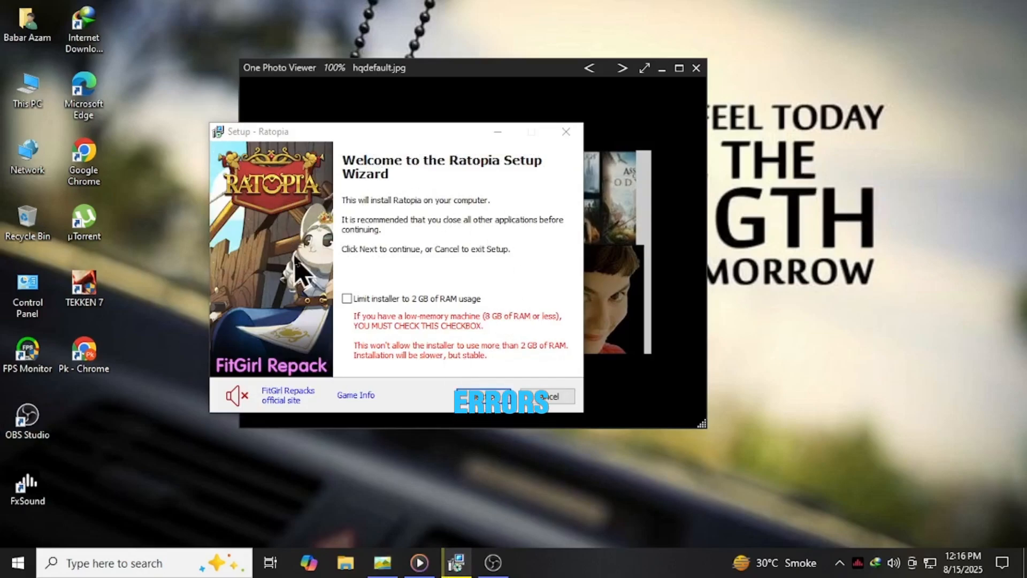
Enable 'Limit installer to 2 GB of RAM usage' and proceed to the Information page.
left_click(346, 299)
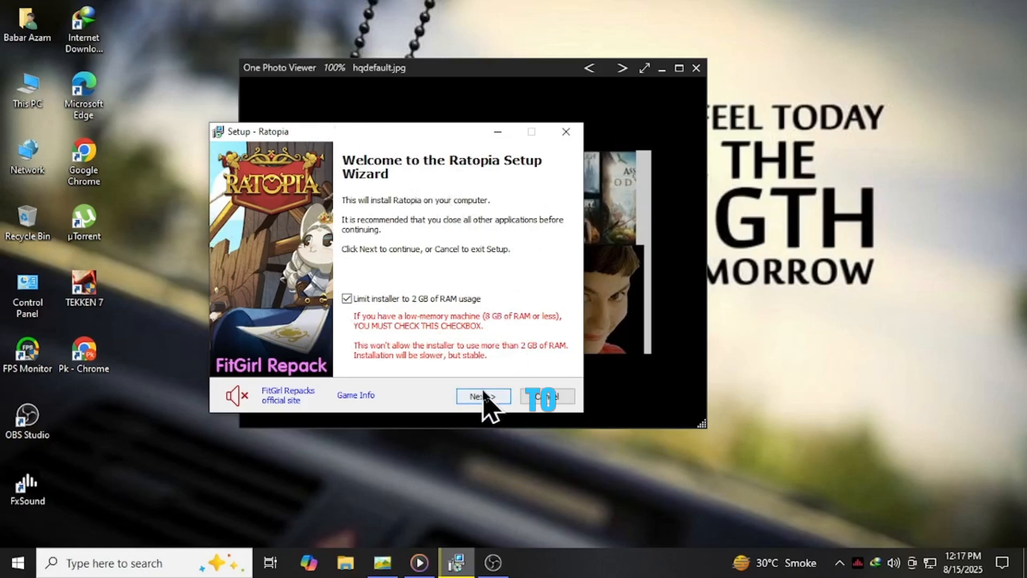
left_click(483, 395)
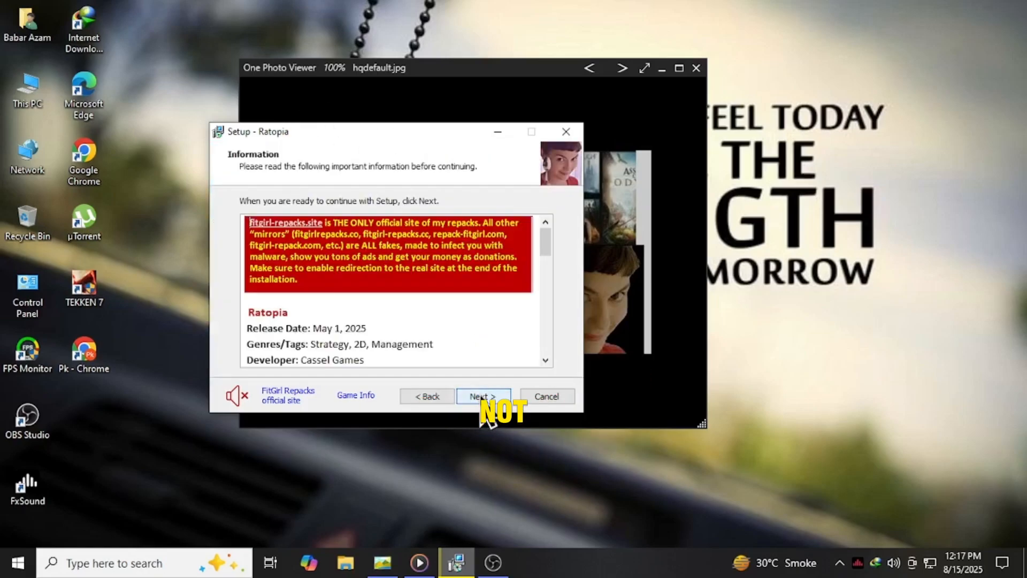
Accept the repack information and the default C:\Games\Ratopia folder, reaching Select Components.
left_click(483, 395)
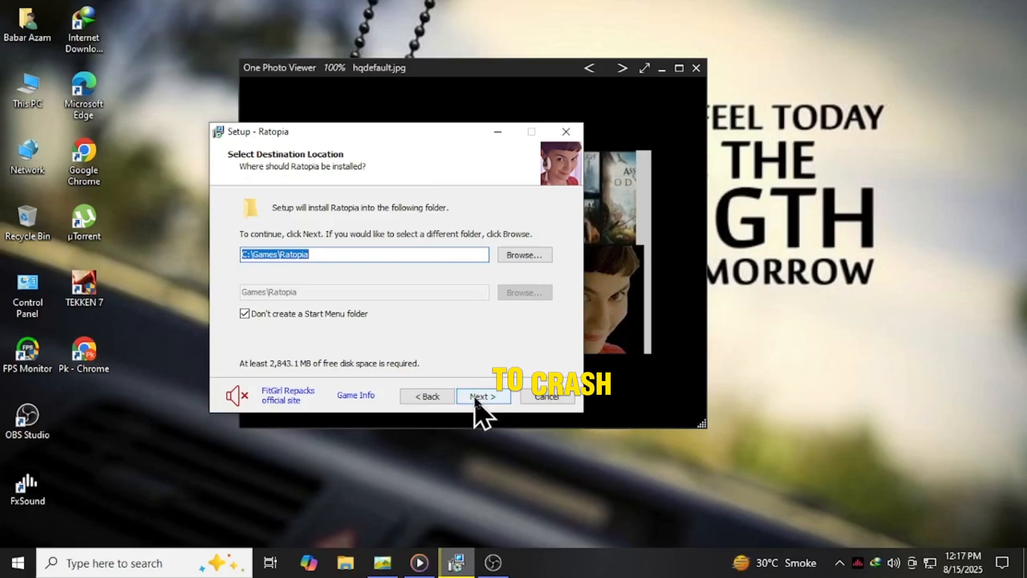
left_click(483, 396)
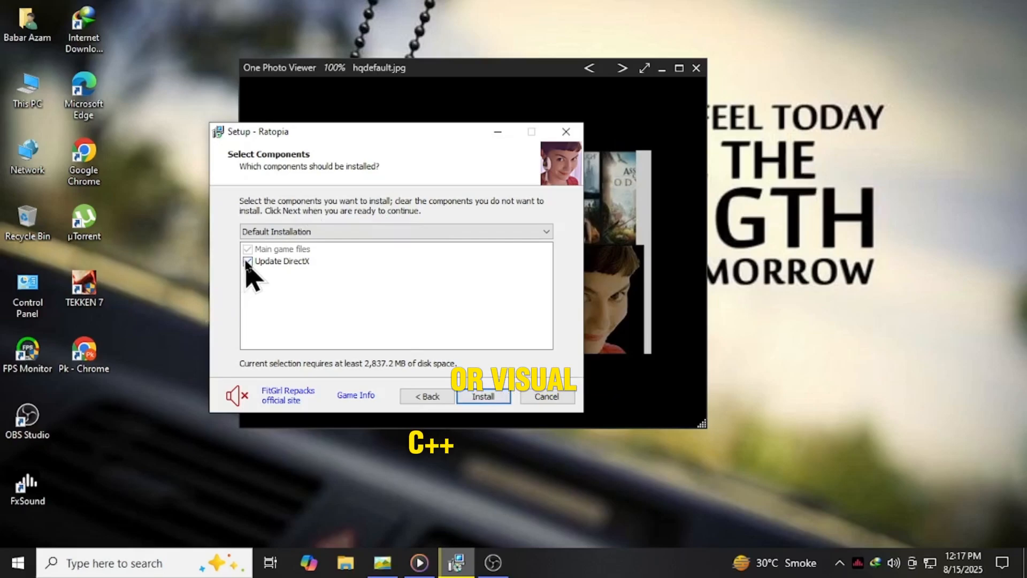
Exclude the 'Update DirectX' component so only the main game files remain selected.
left_click(247, 262)
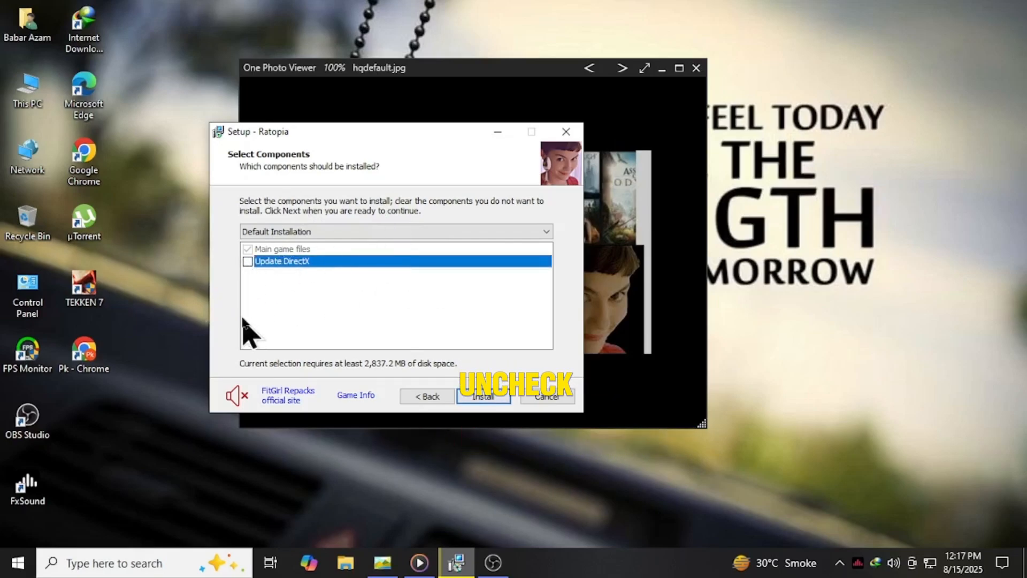
mouse_move(416, 321)
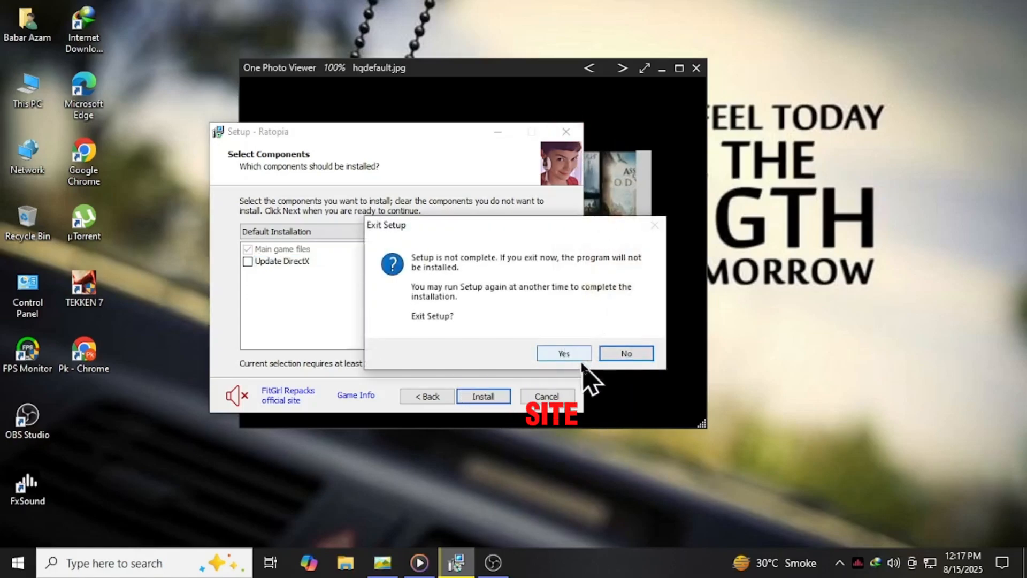
Confirm exiting setup without installing, leaving the photo viewer showing.
left_click(563, 354)
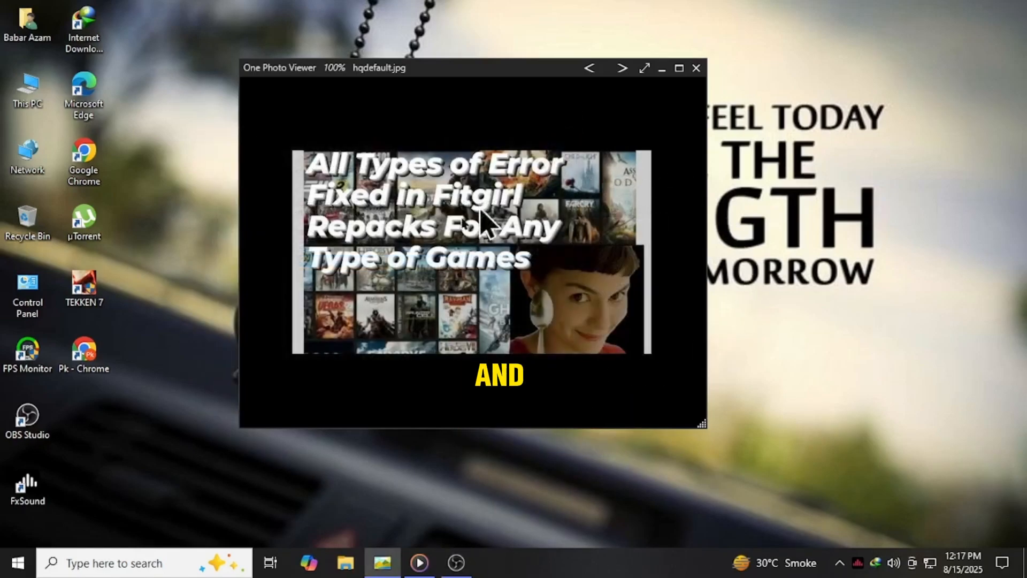
mouse_move(360, 389)
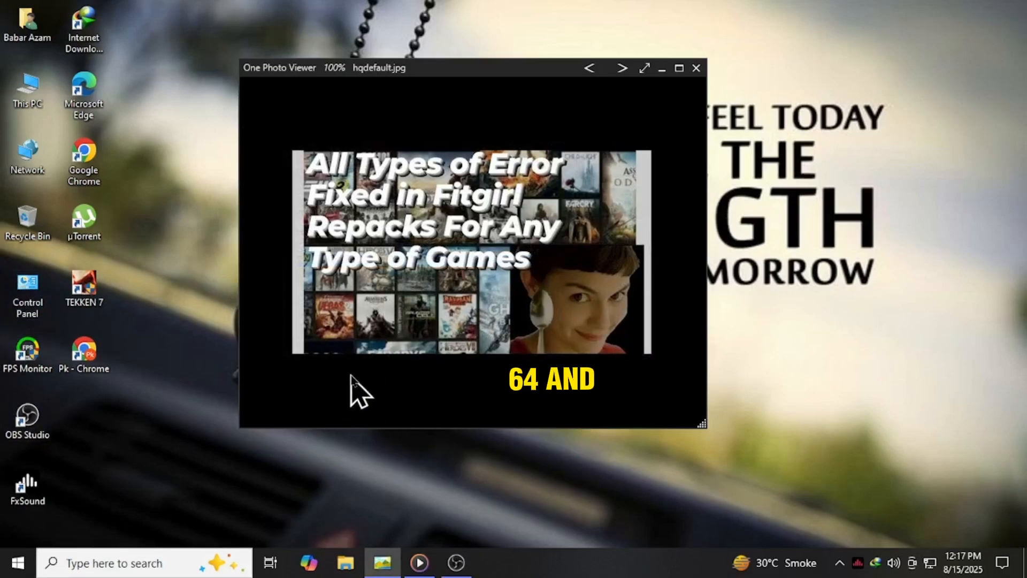
mouse_move(921, 331)
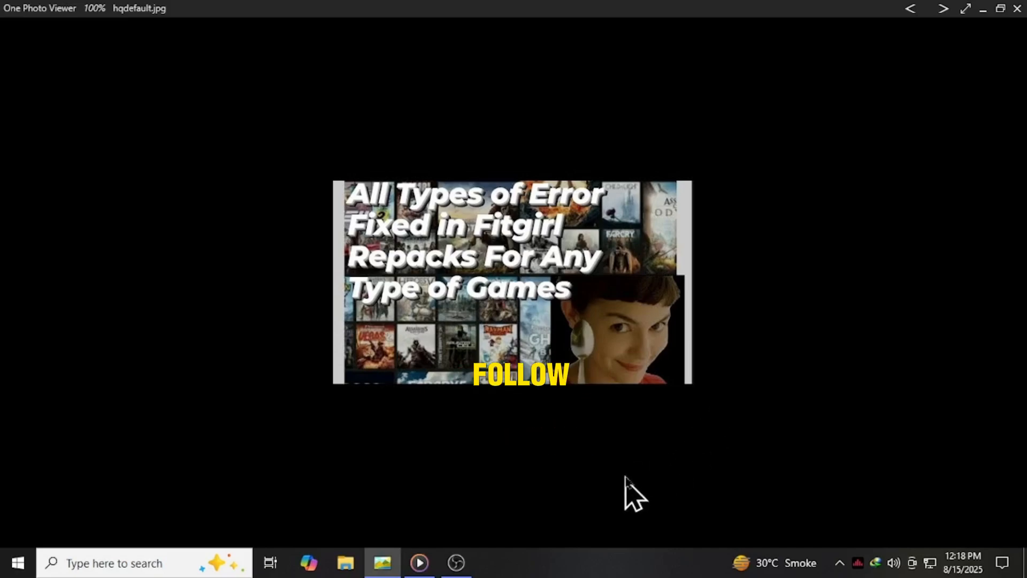
mouse_move(445, 494)
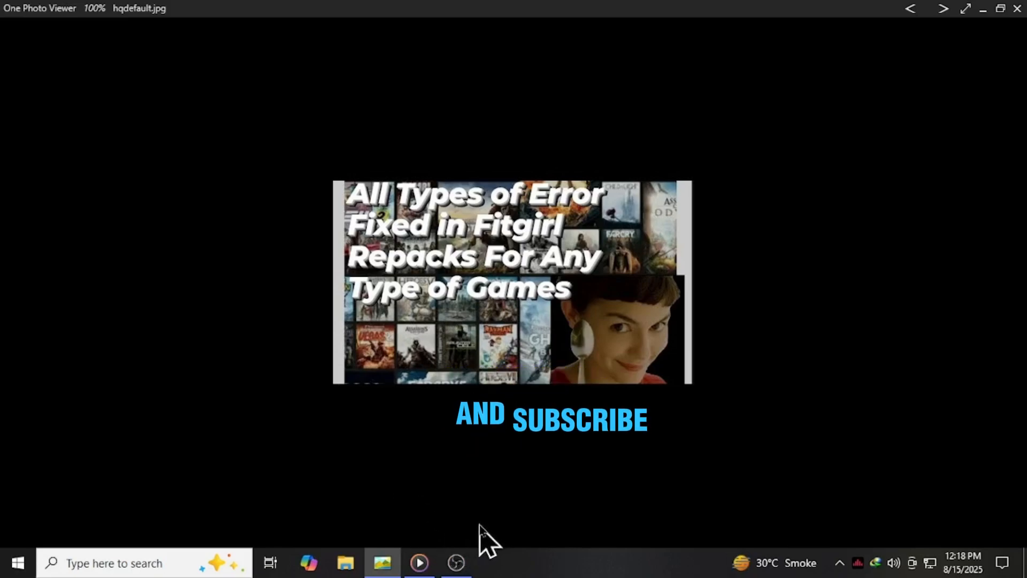
mouse_move(418, 562)
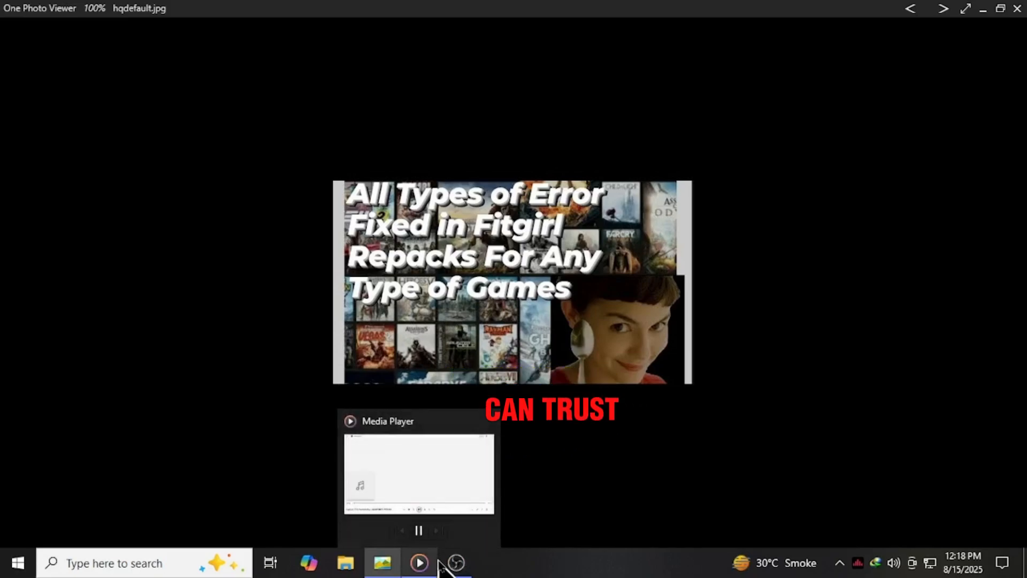